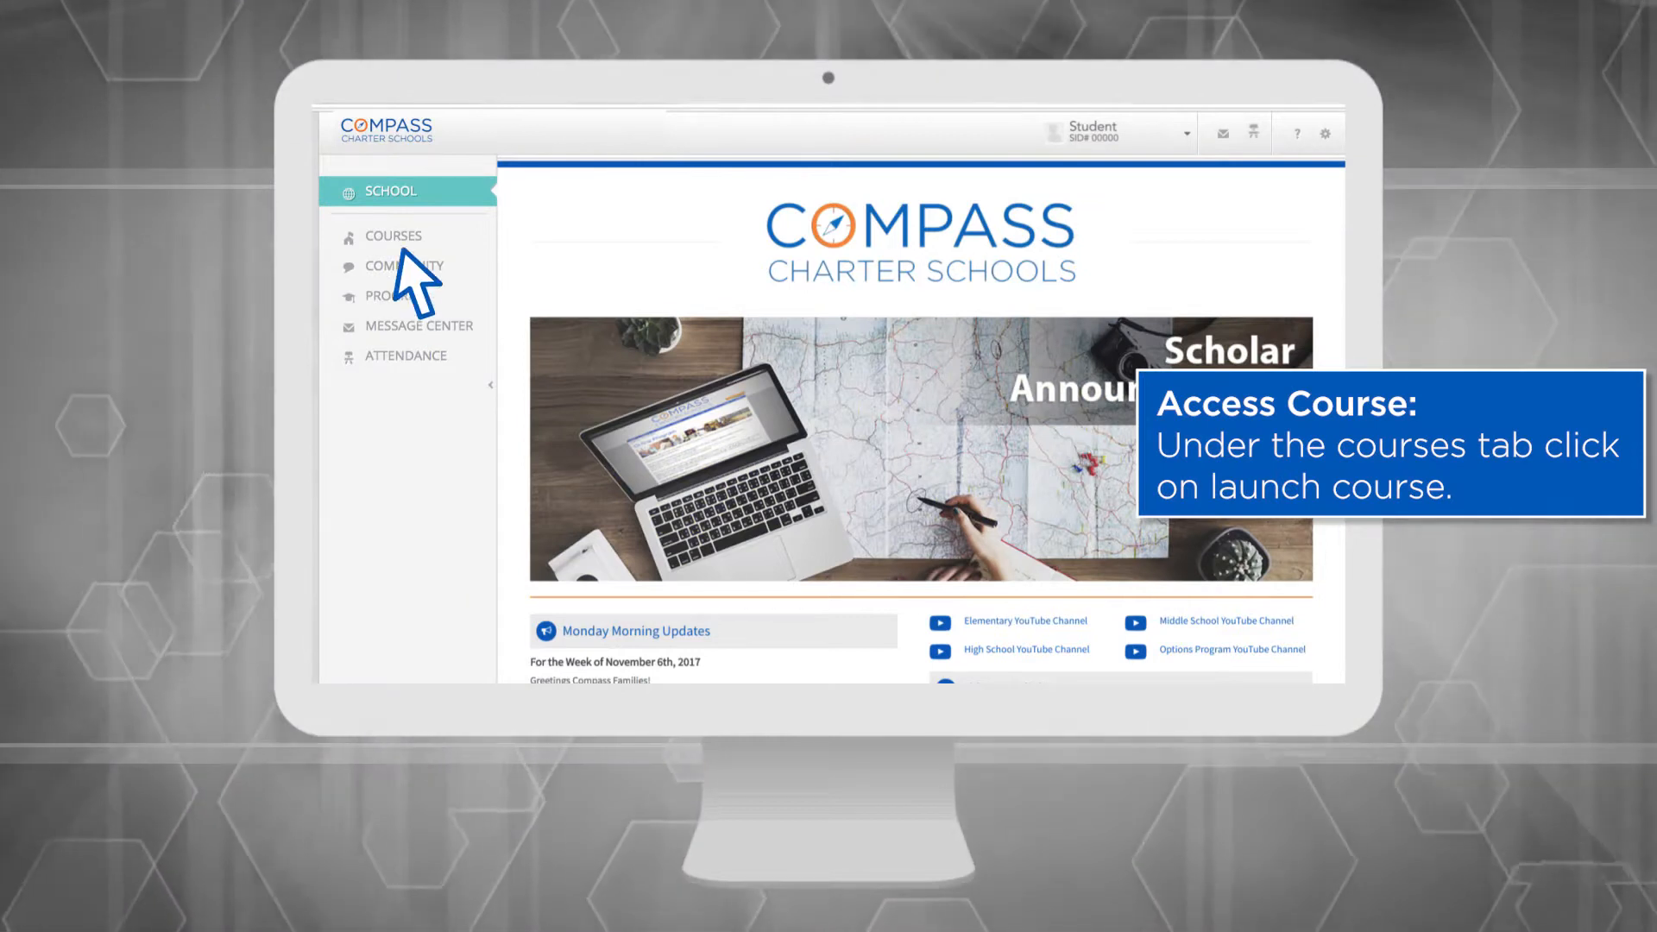
# Go to Courses and launch the Algebra 1A course.
pyautogui.click(392, 235)
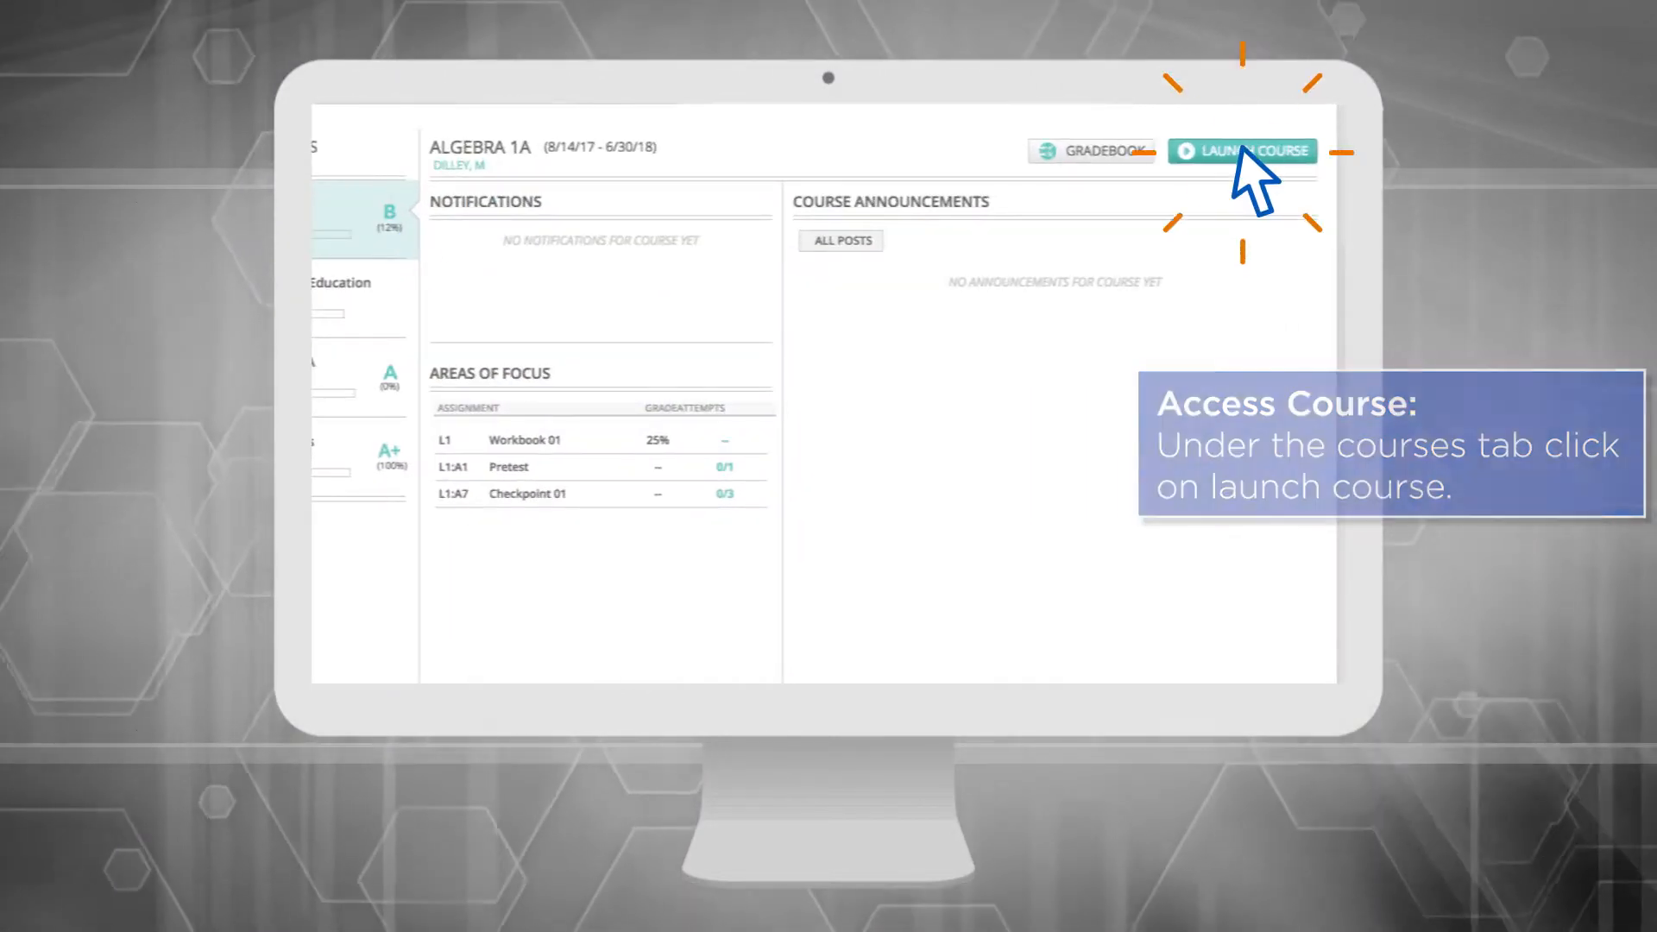
pyautogui.click(1242, 151)
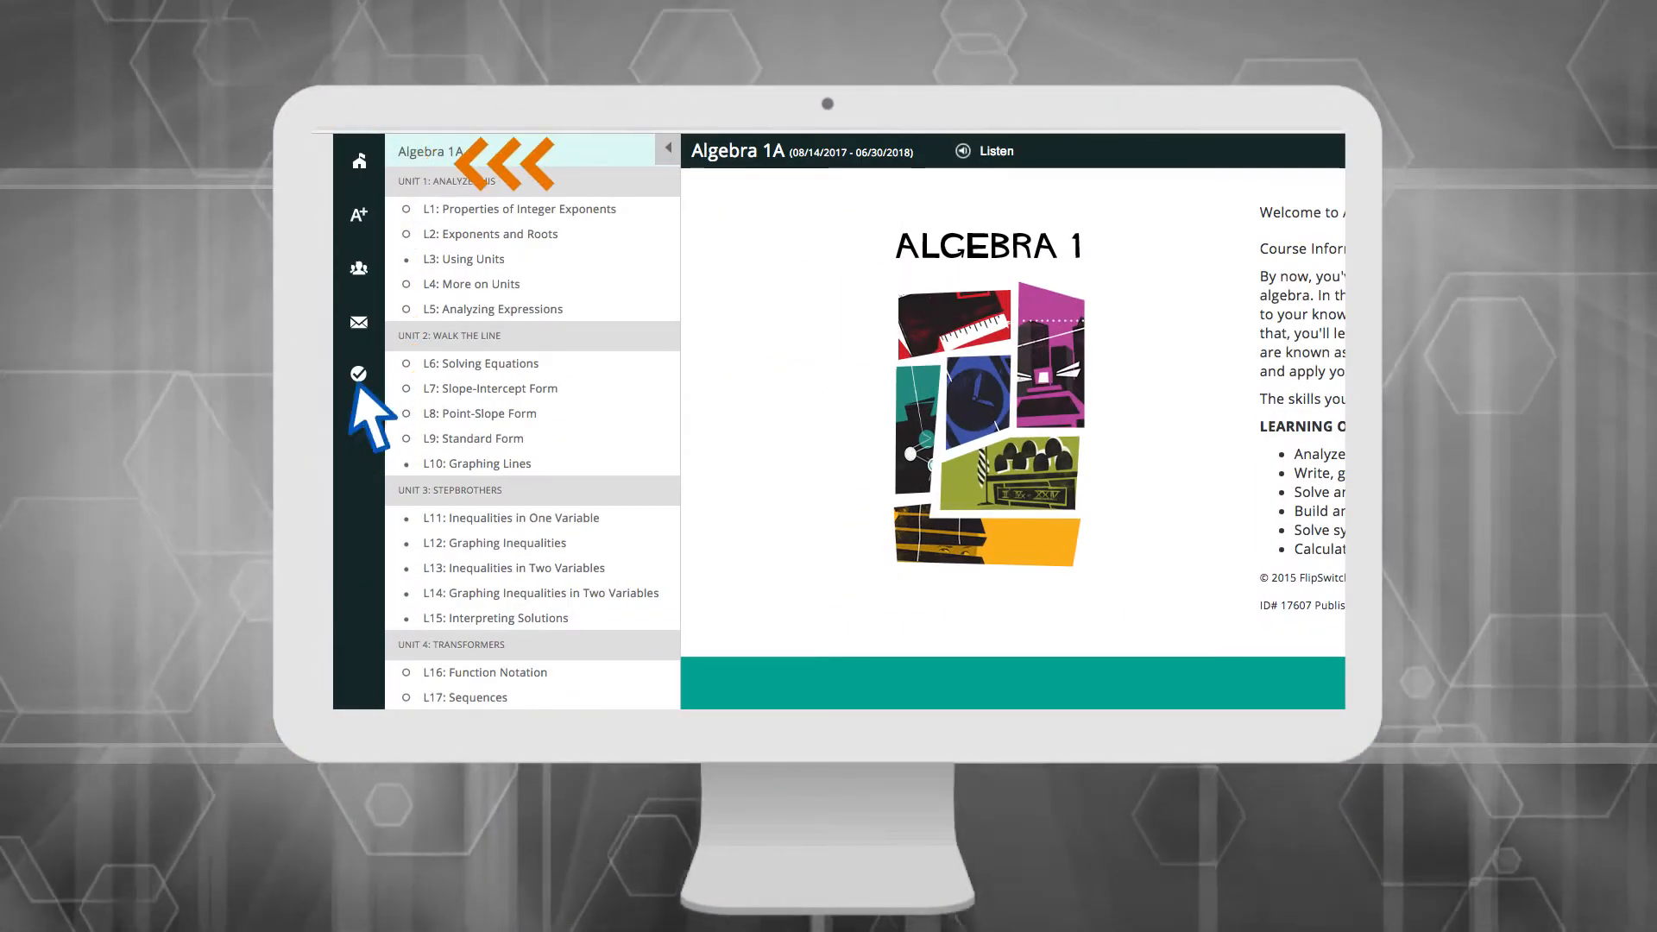
pyautogui.click(358, 160)
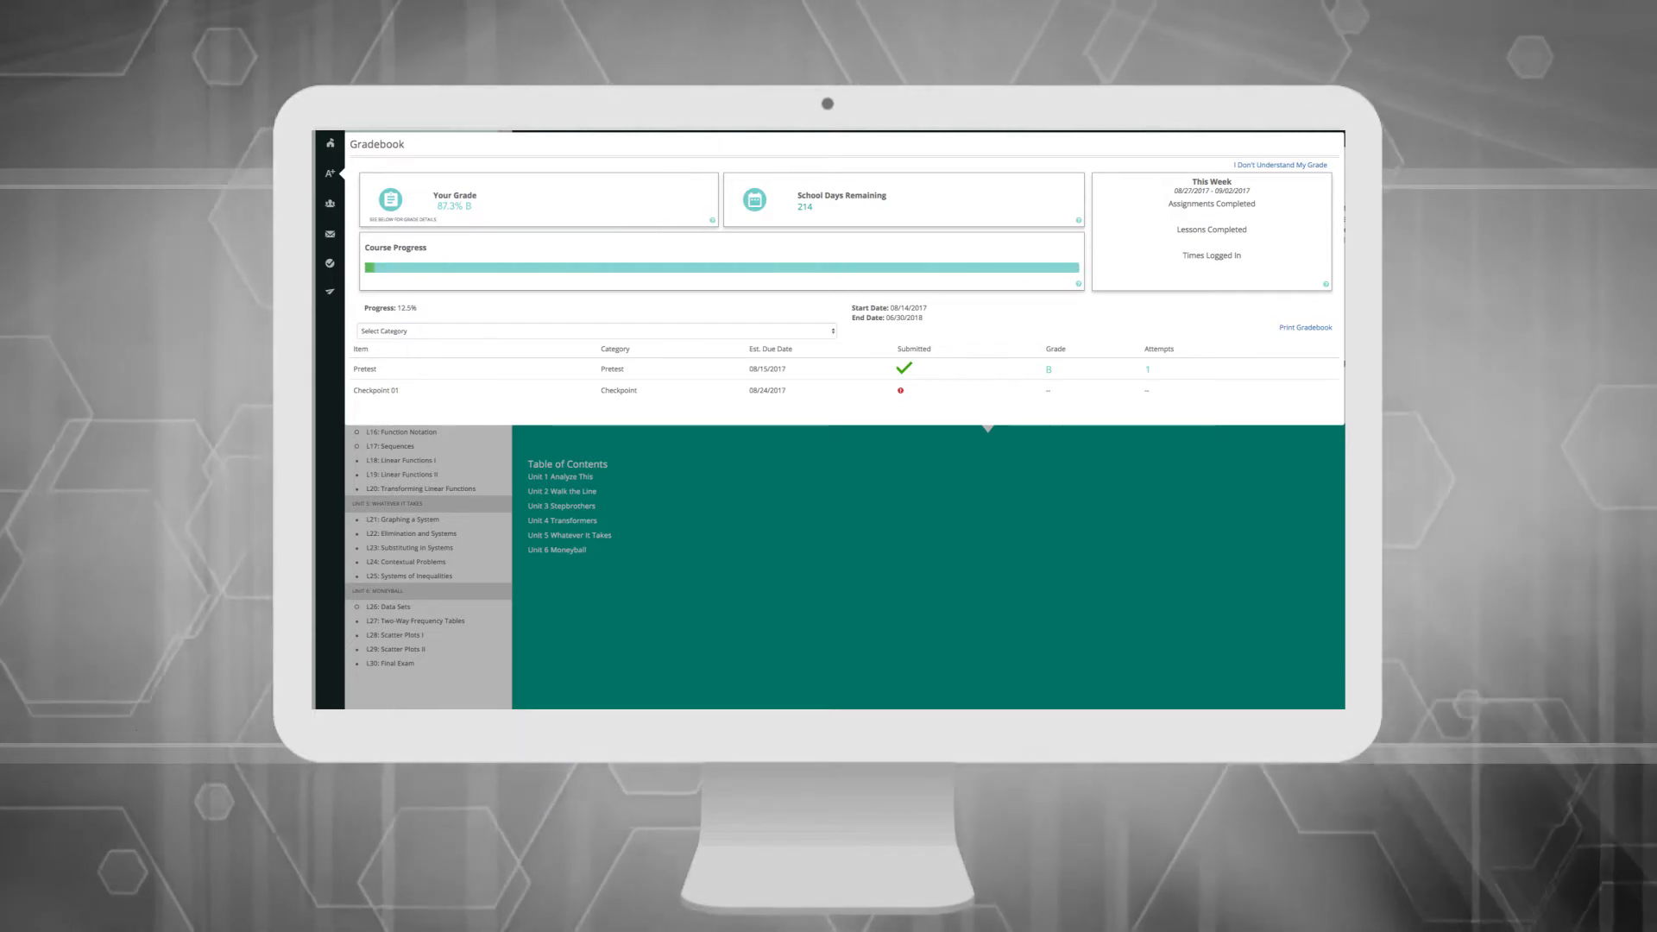
pyautogui.scroll(-3)
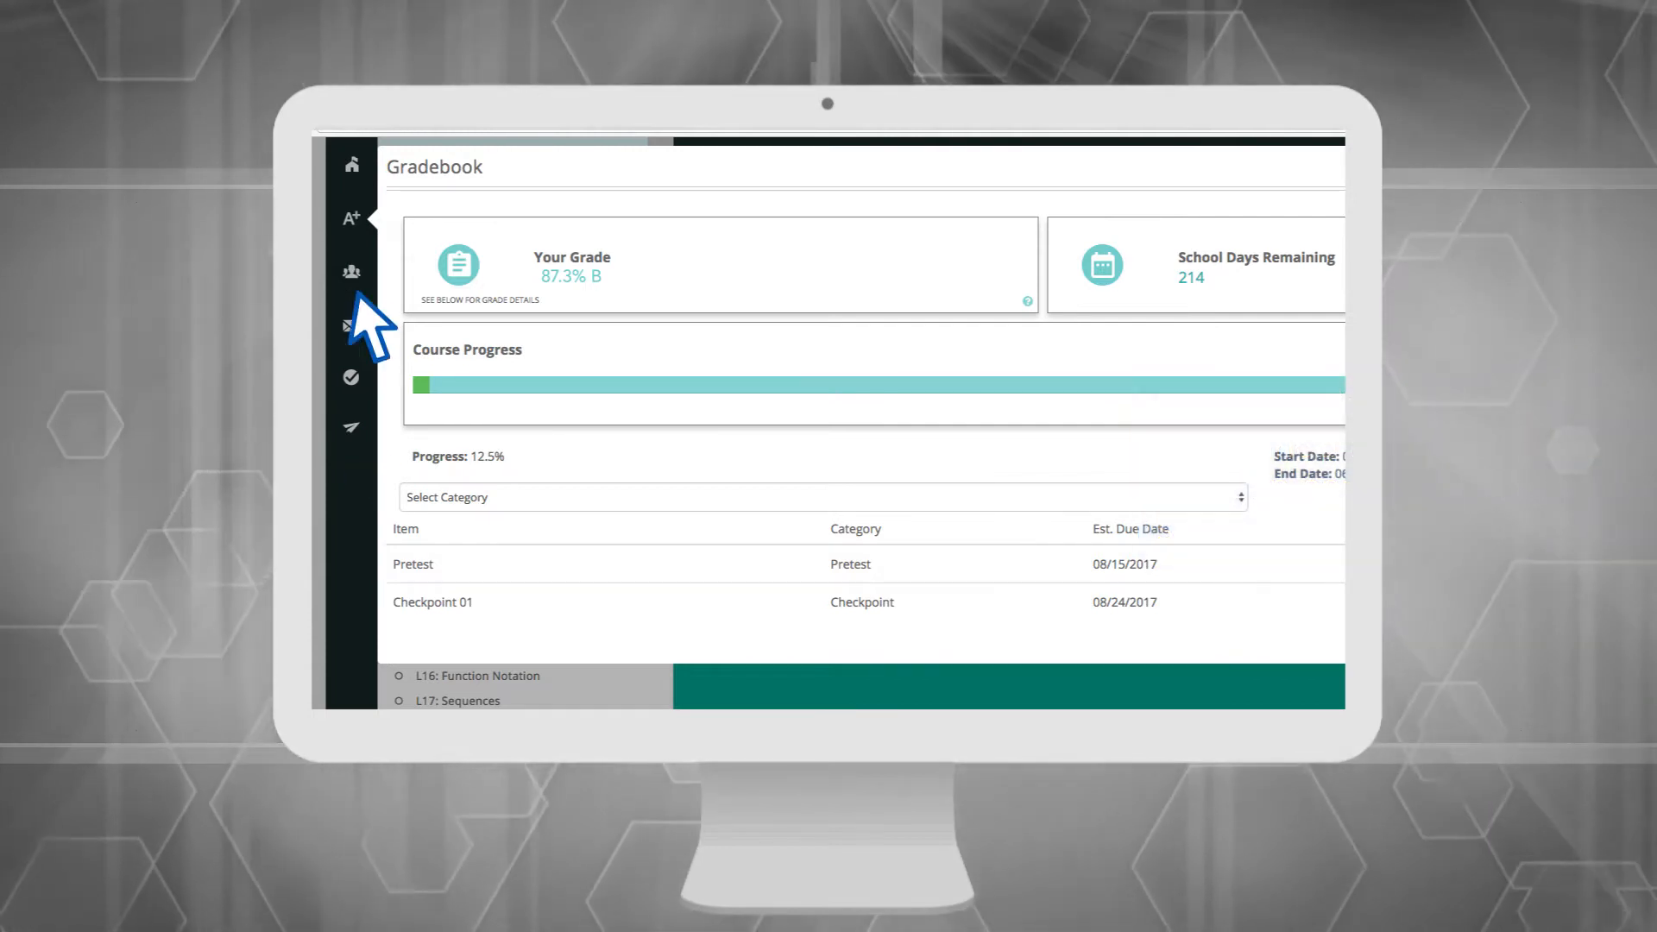
pyautogui.click(351, 272)
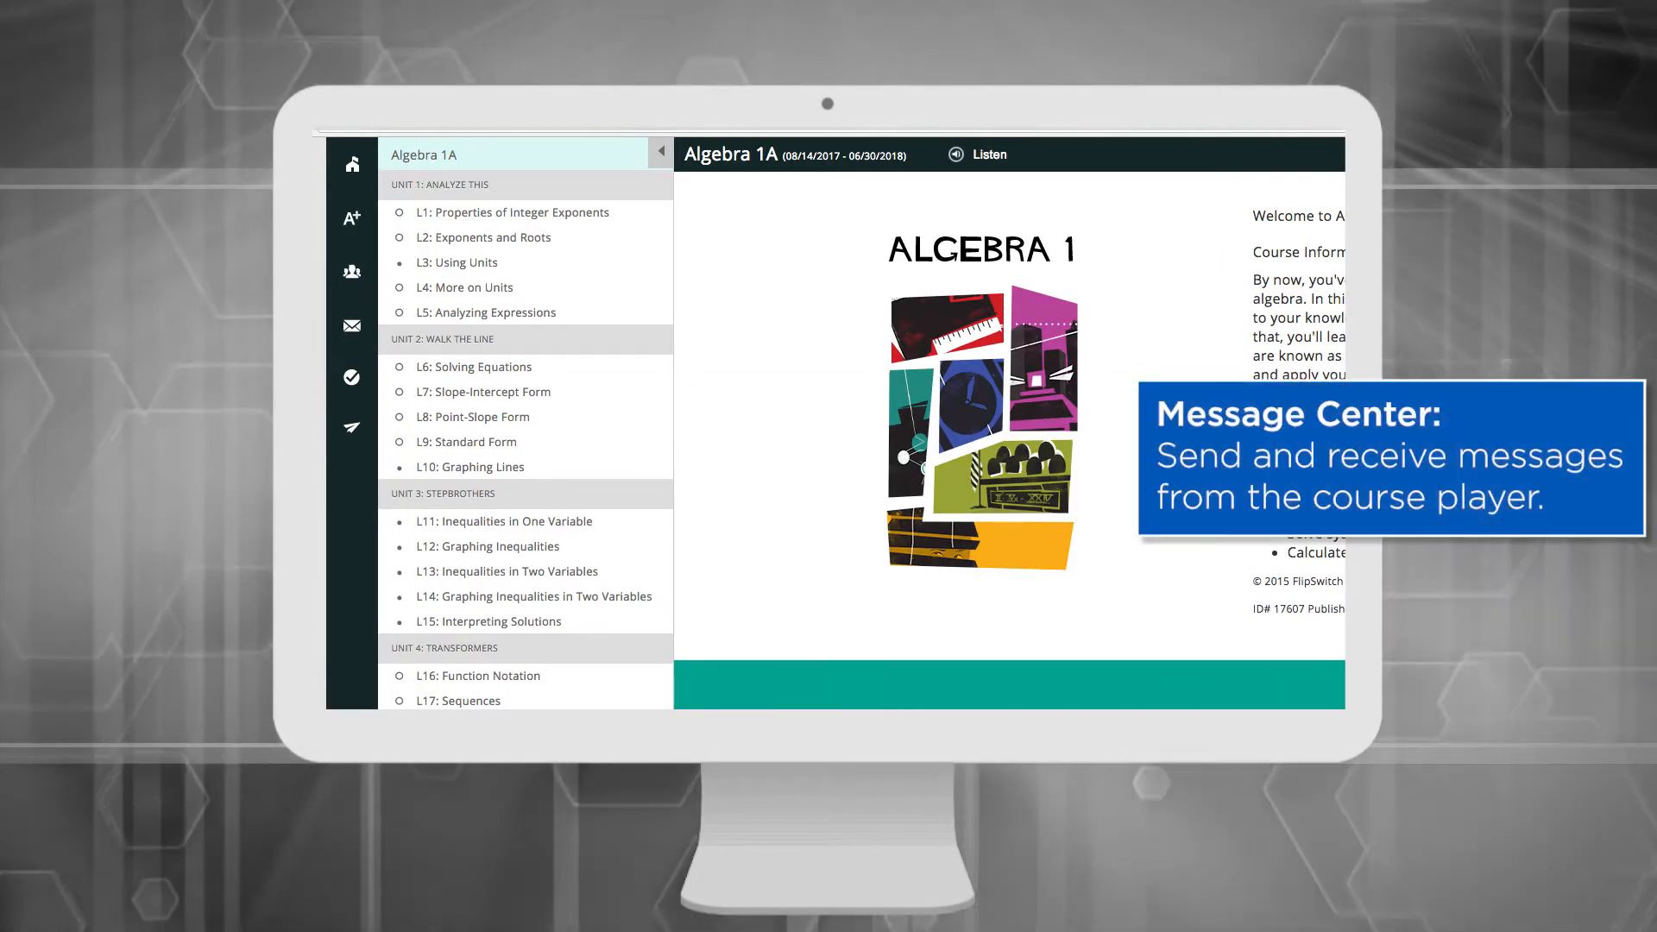
# Open the Algebra 1A course message center from the envelope icon.
pyautogui.click(352, 325)
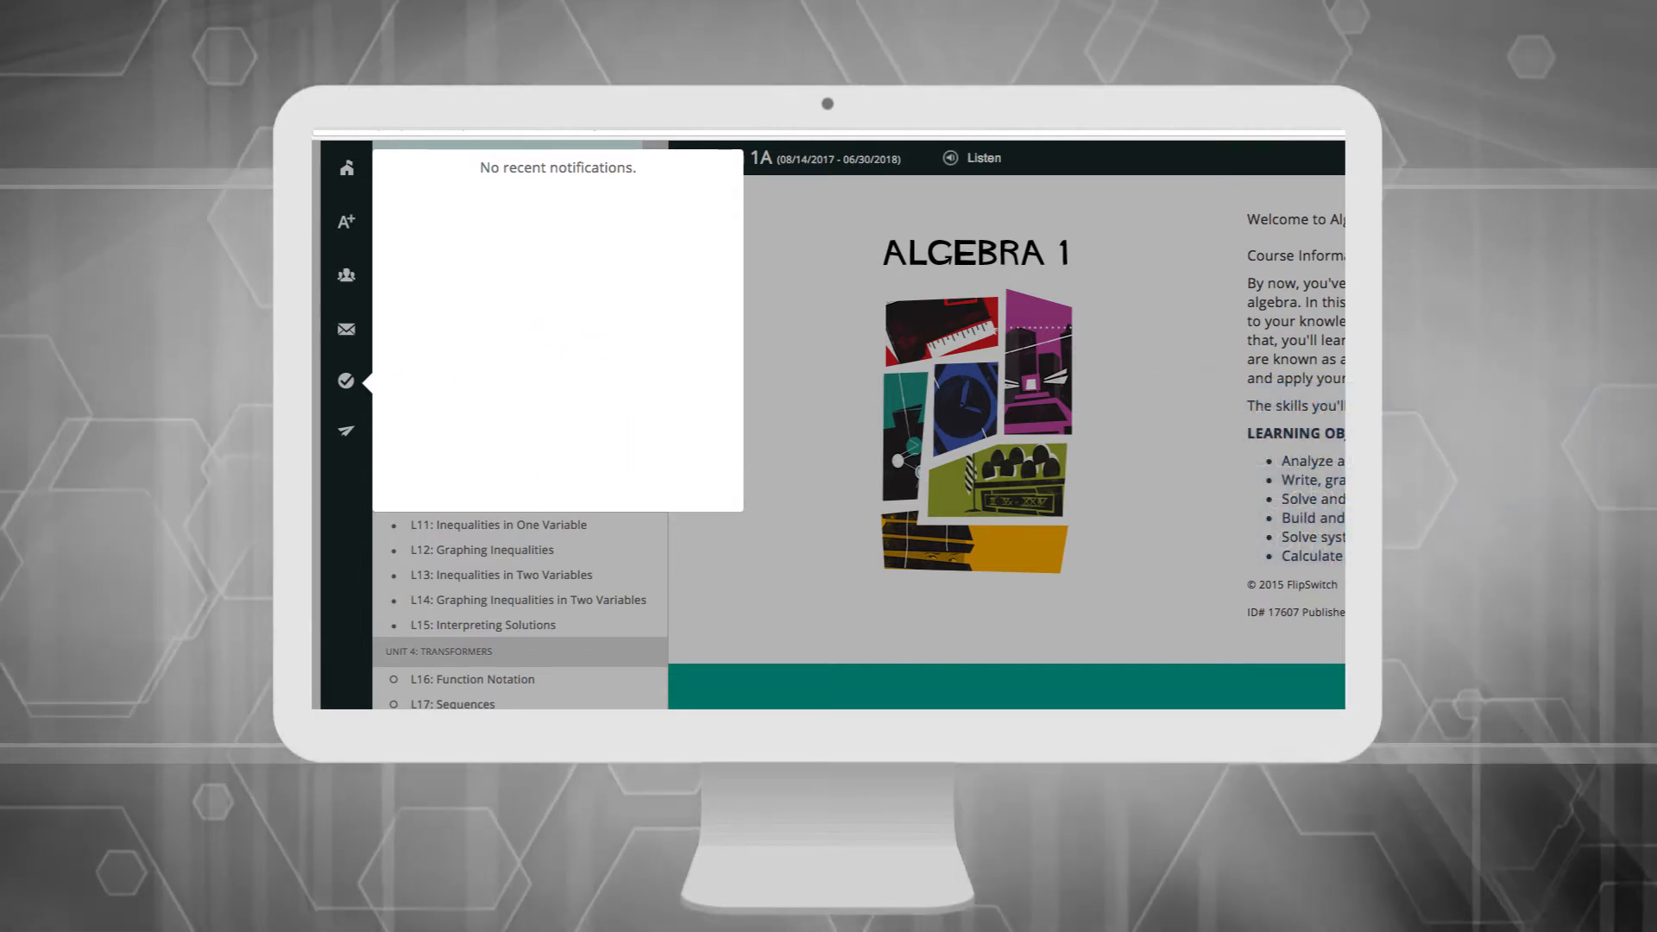
# Write Kudos feedback: 'simple to understand and easy to follow'.
pyautogui.click(345, 431)
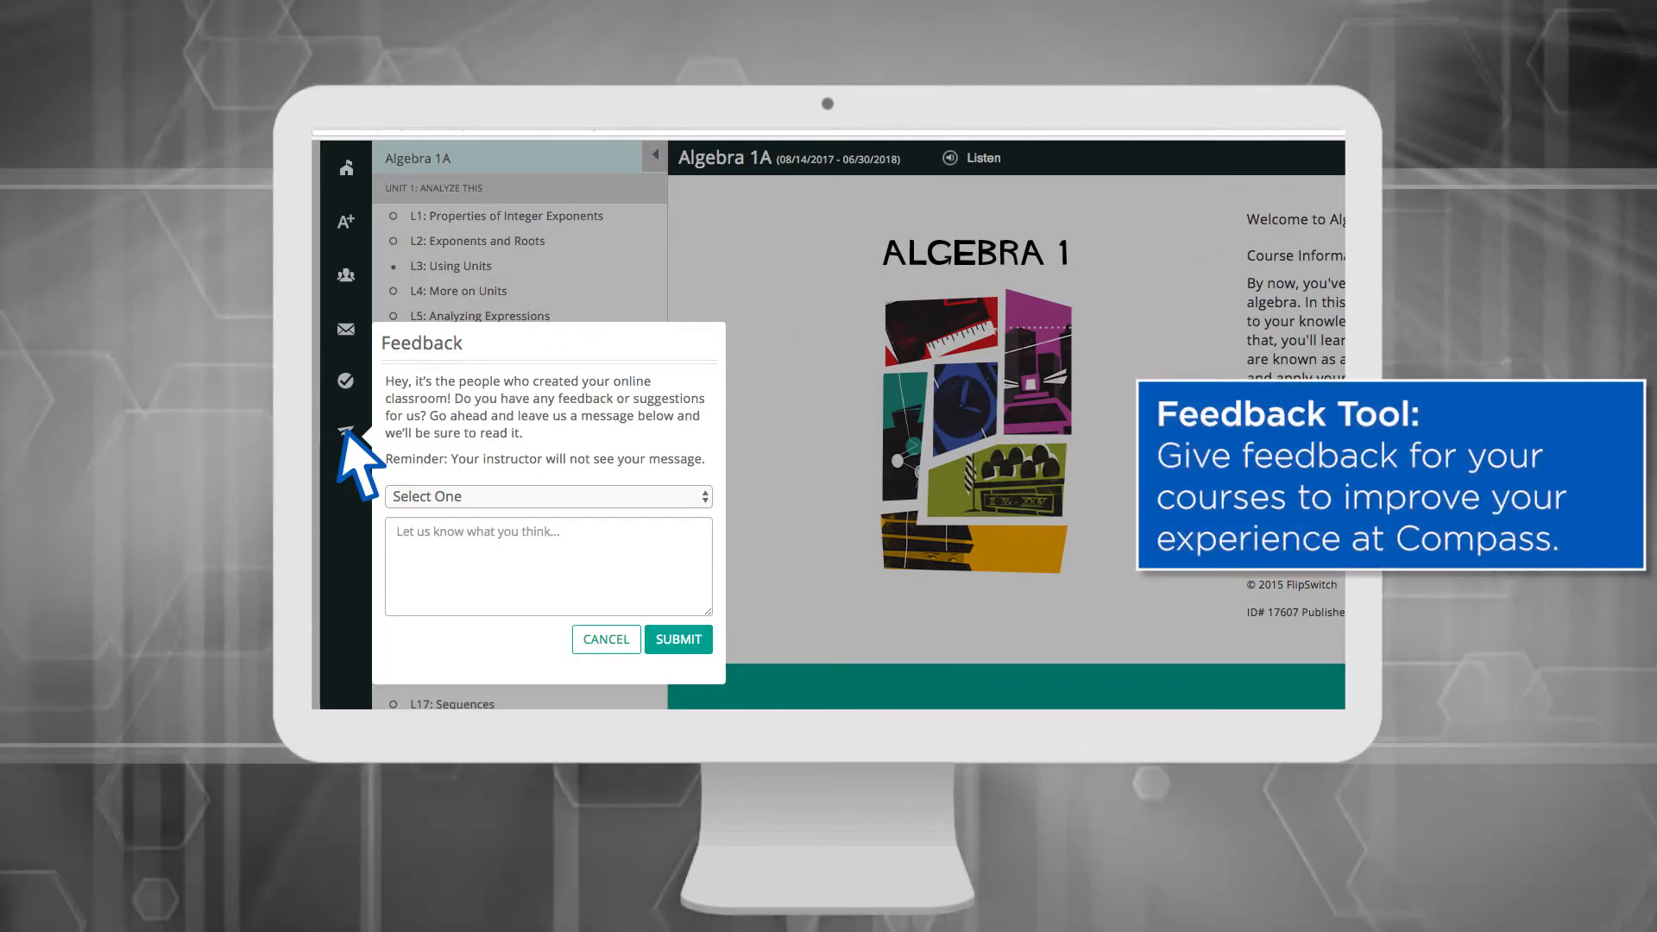
pyautogui.moveTo(719, 523)
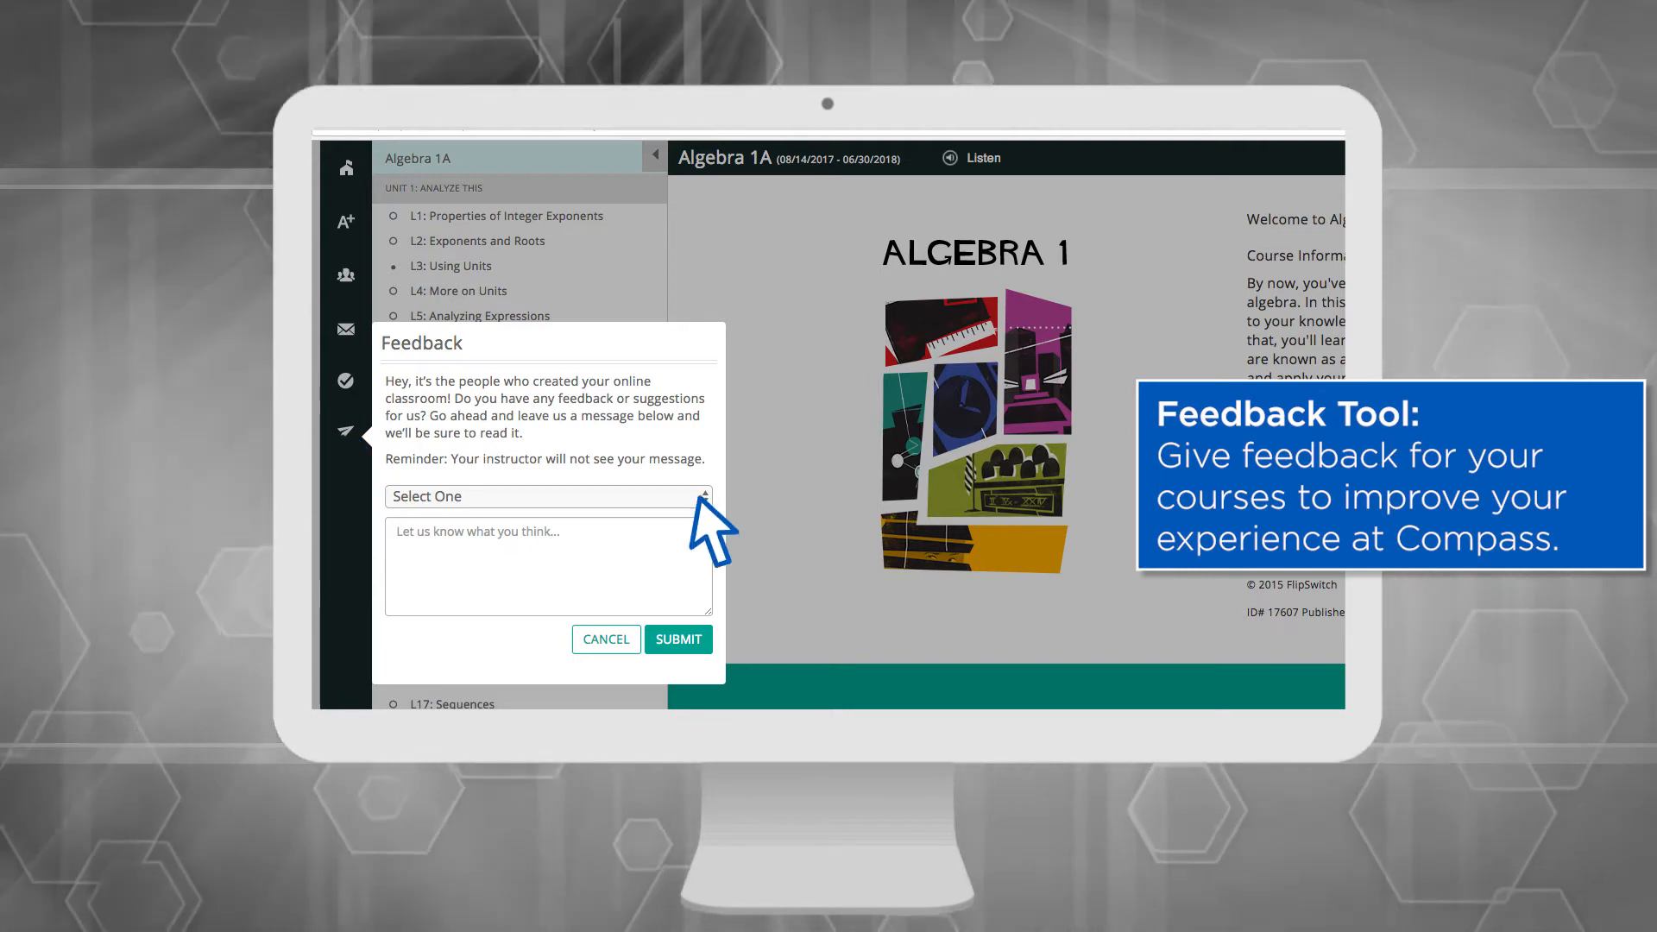
pyautogui.click(547, 496)
pyautogui.write('This class i')
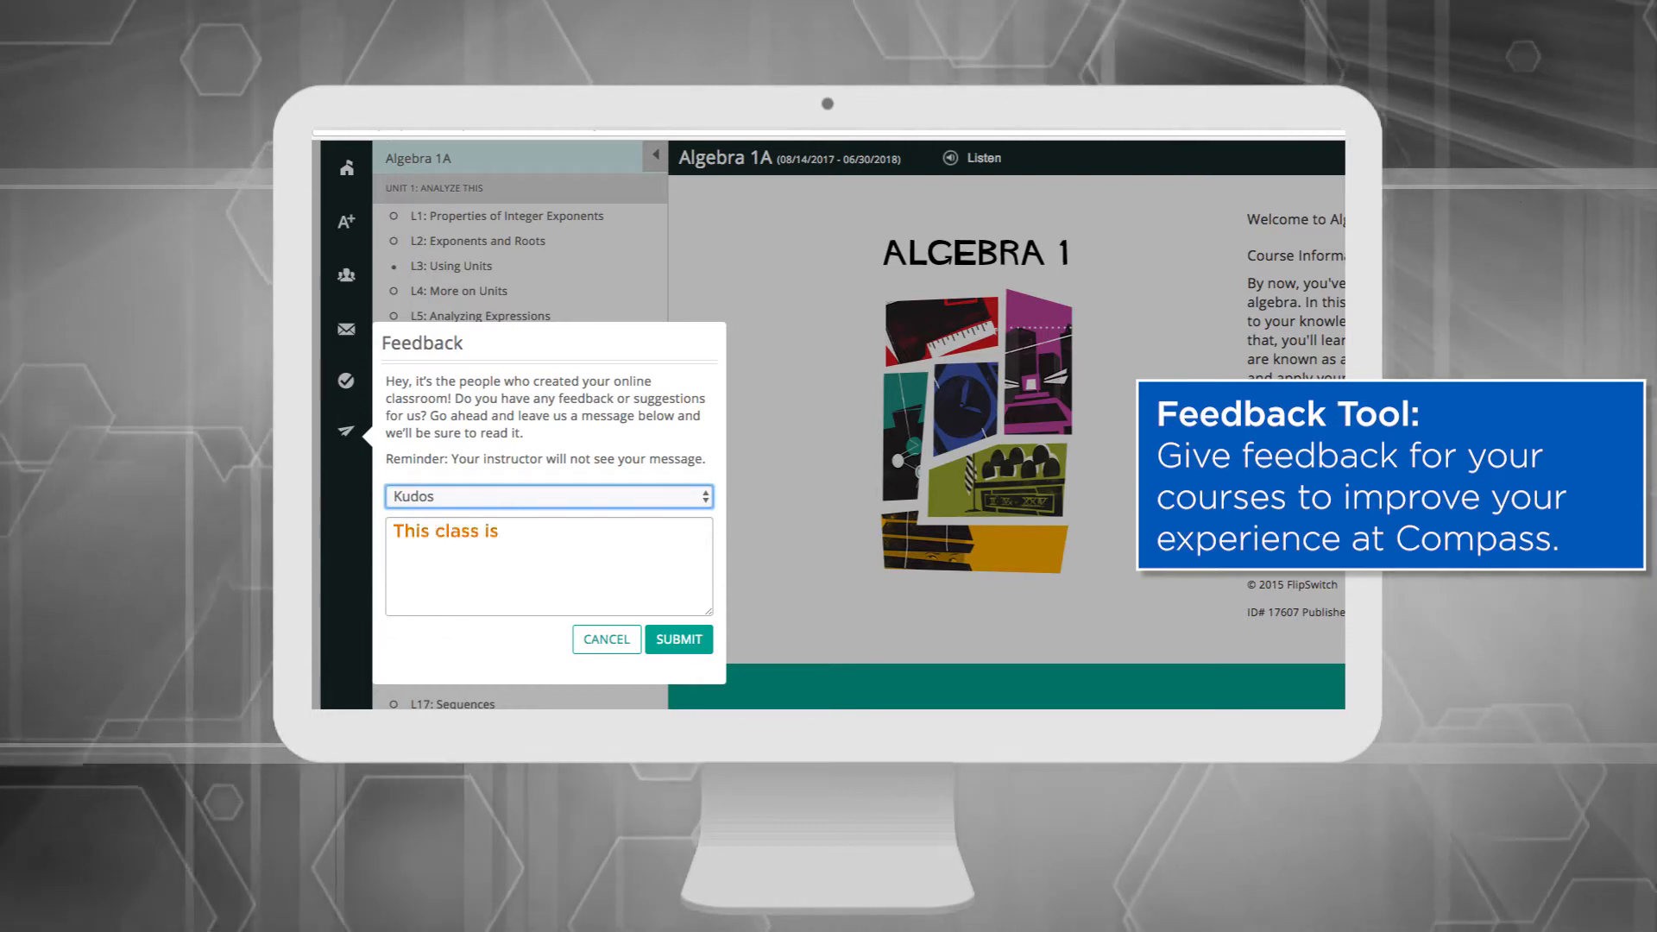
pyautogui.write('simple to understand and easy to follow')
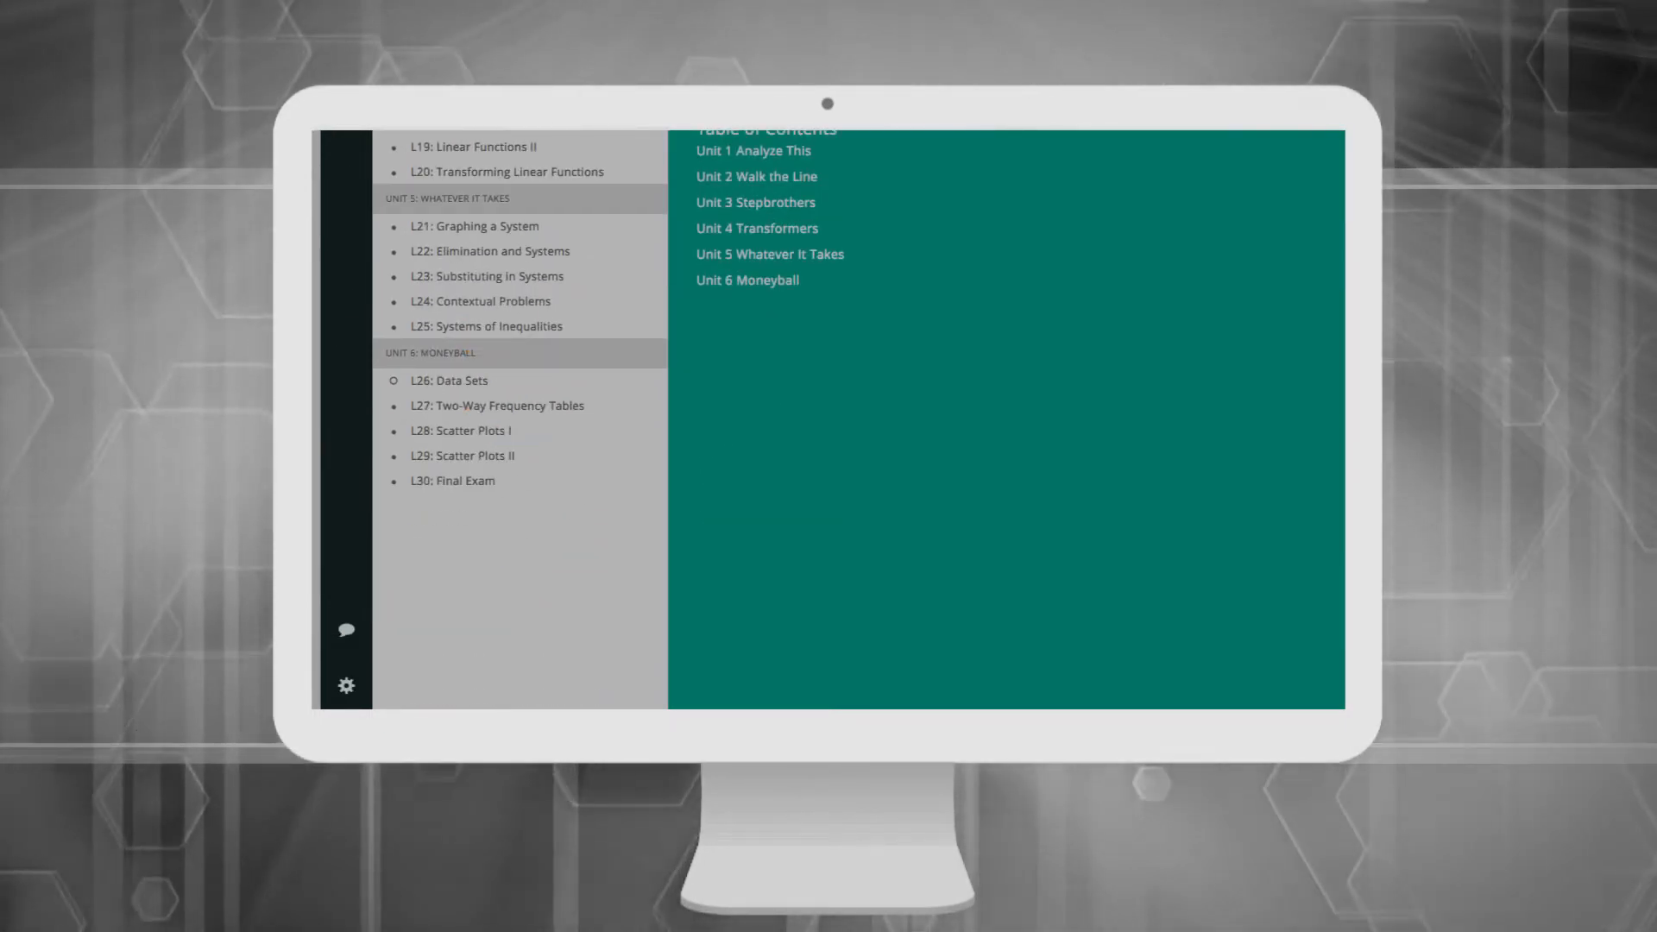
pyautogui.click(345, 630)
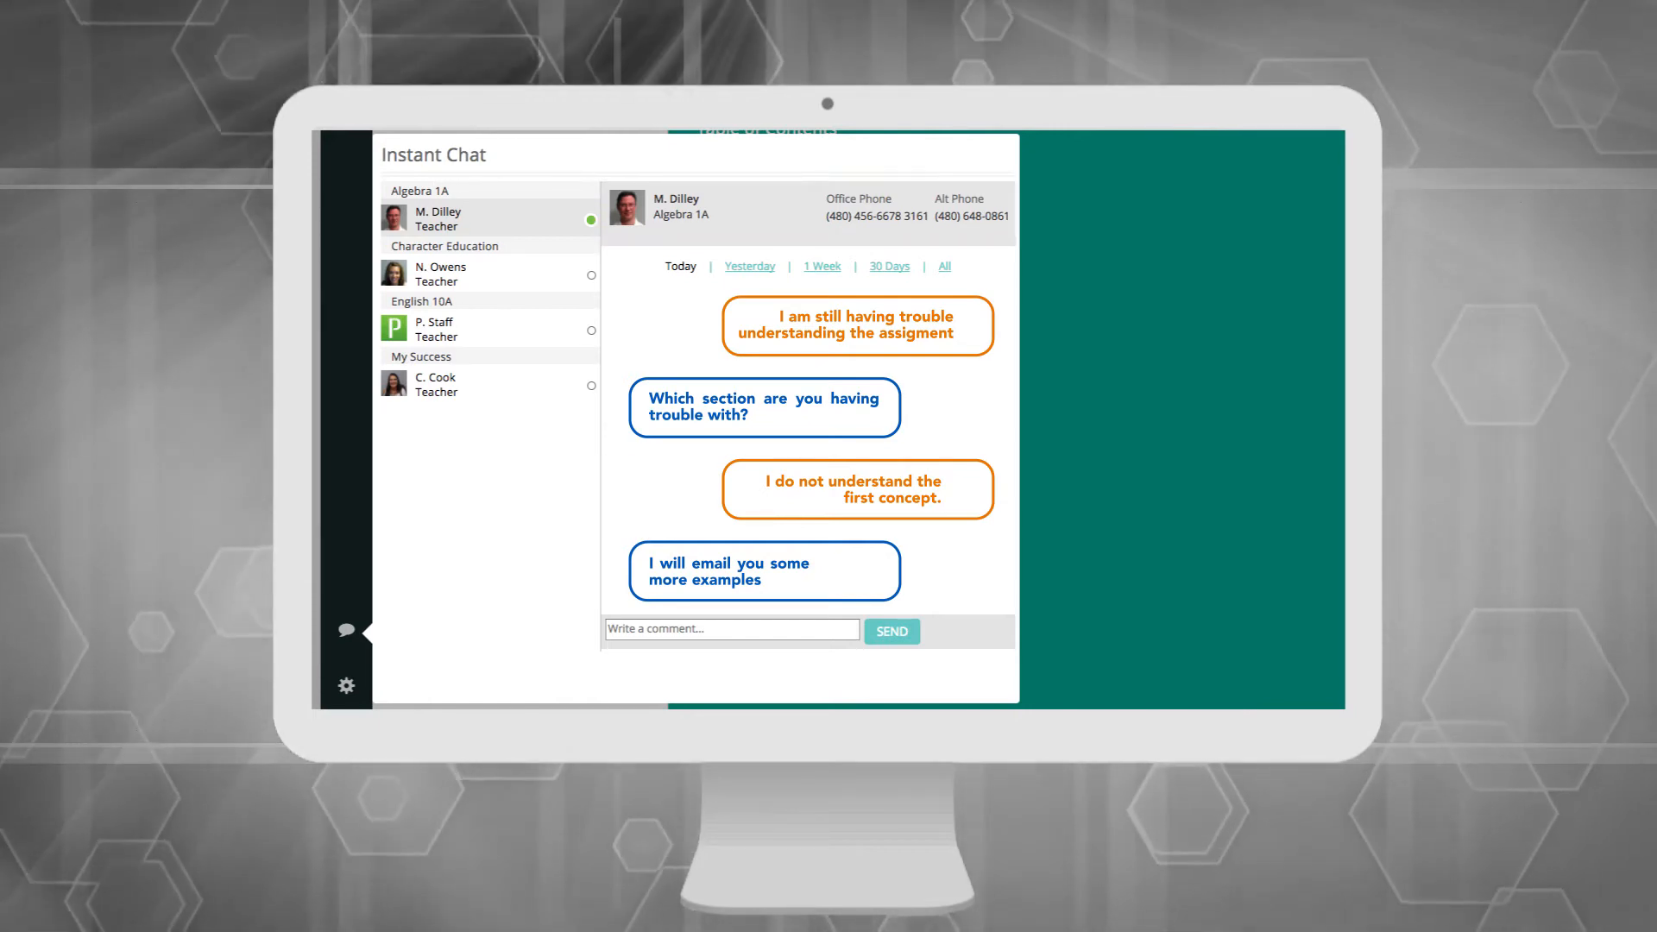
pyautogui.click(346, 684)
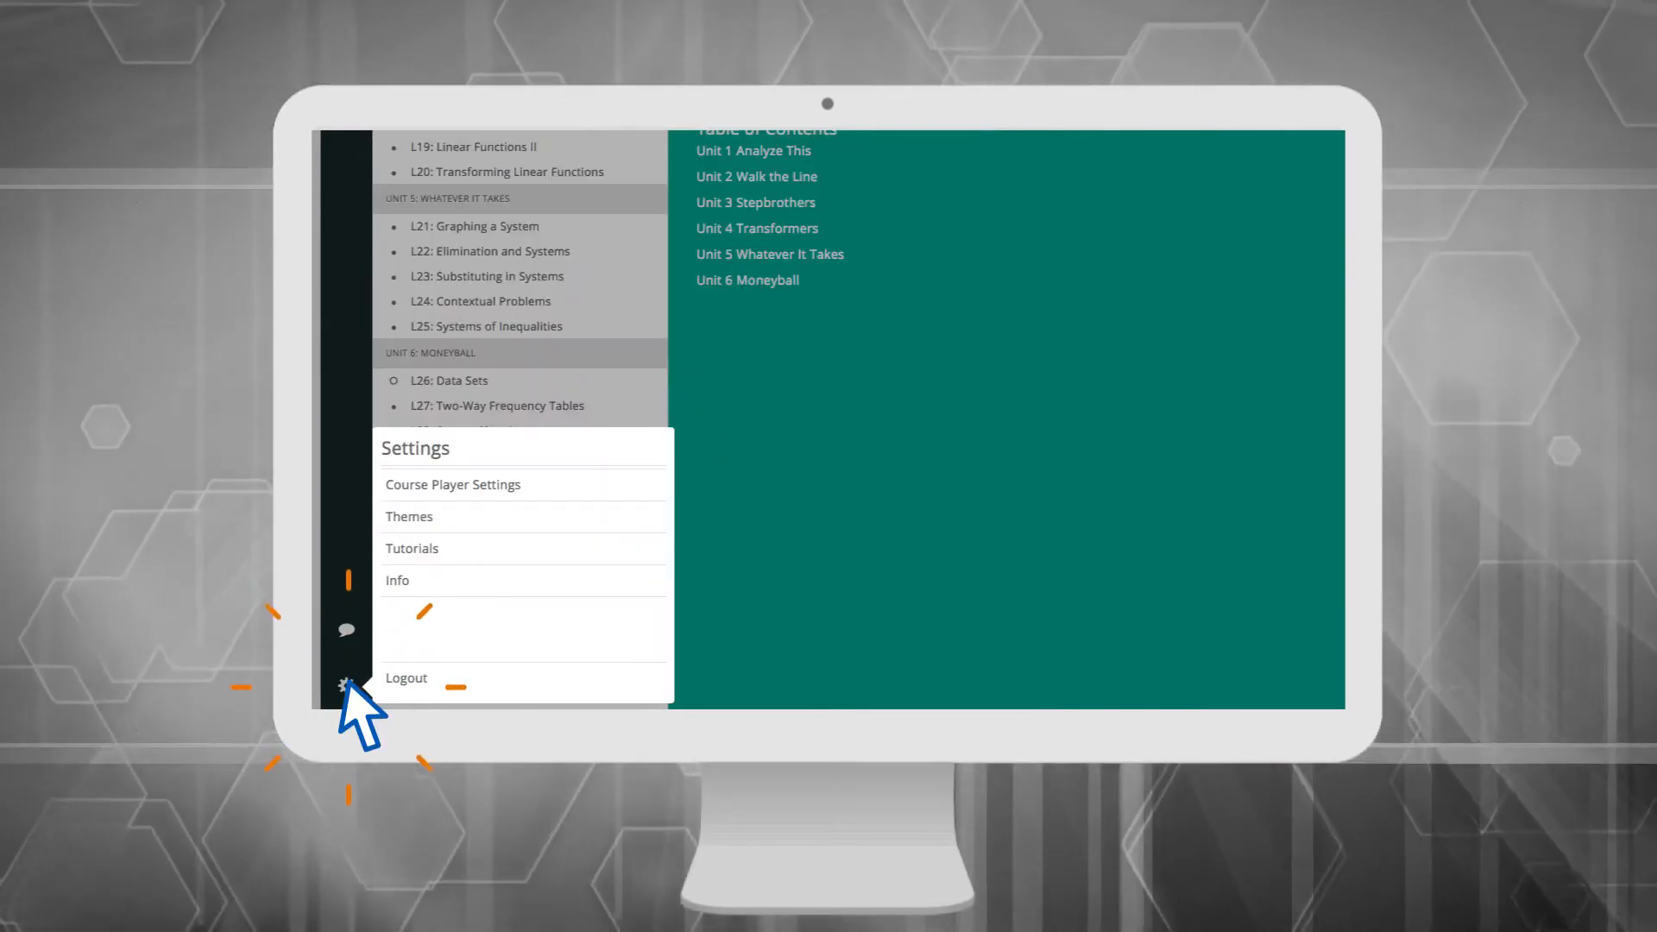
# Preview the Pumpkin theme, restore Sea Green, and show the course player tutorials list.
pyautogui.click(452, 485)
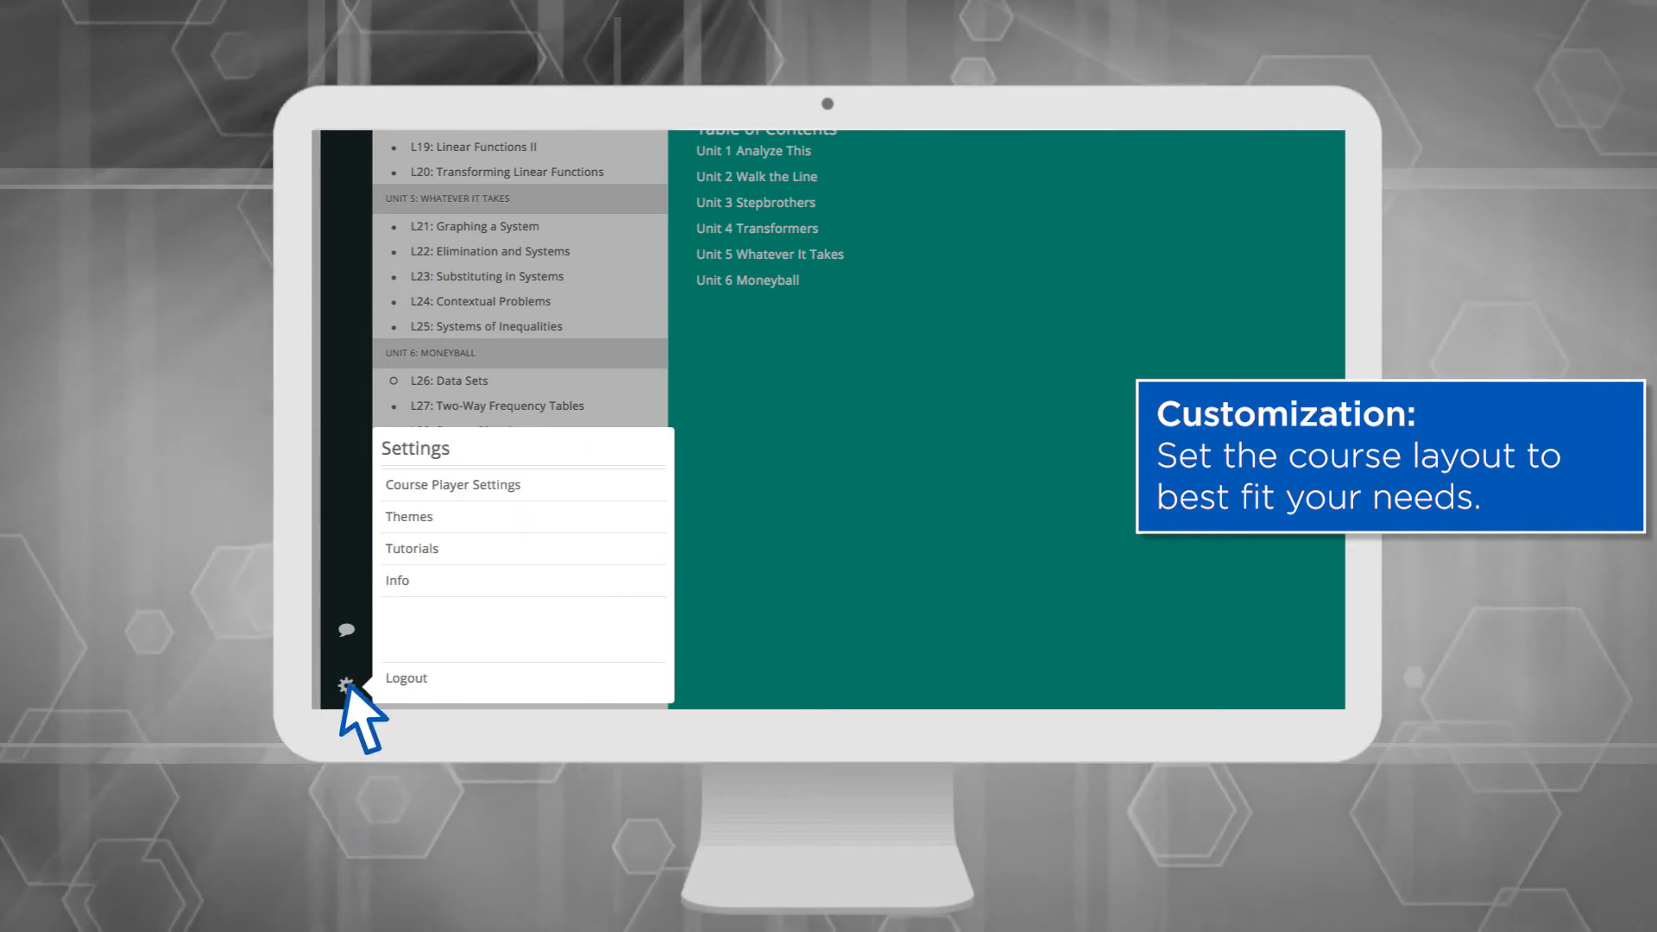
pyautogui.click(410, 517)
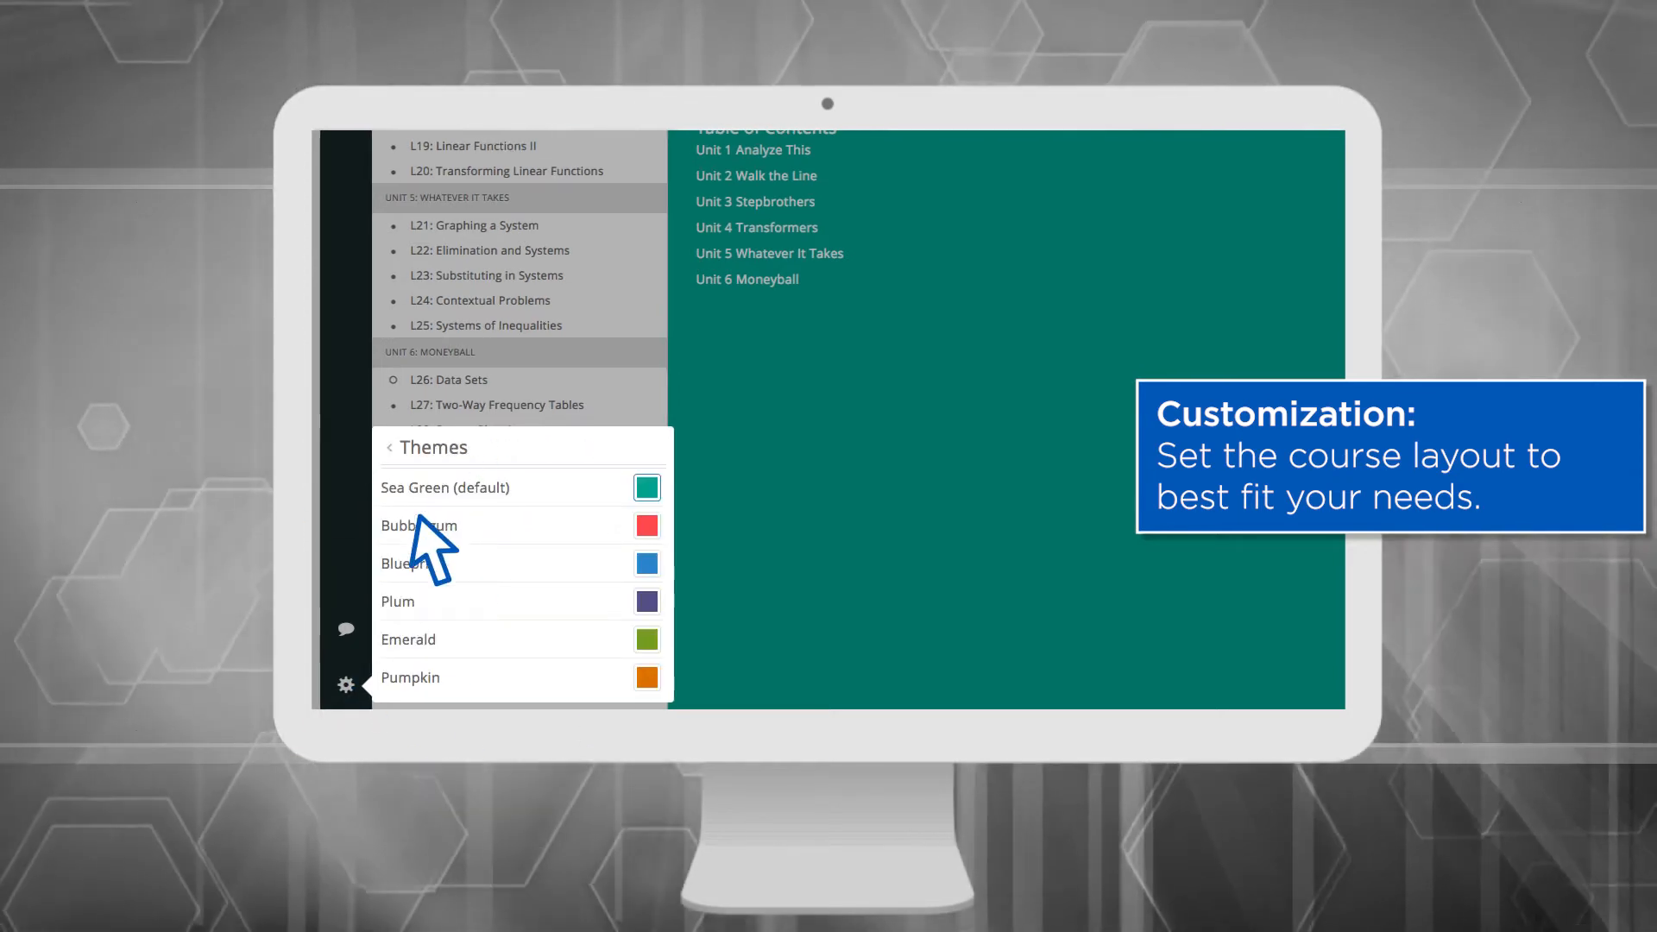
pyautogui.click(645, 678)
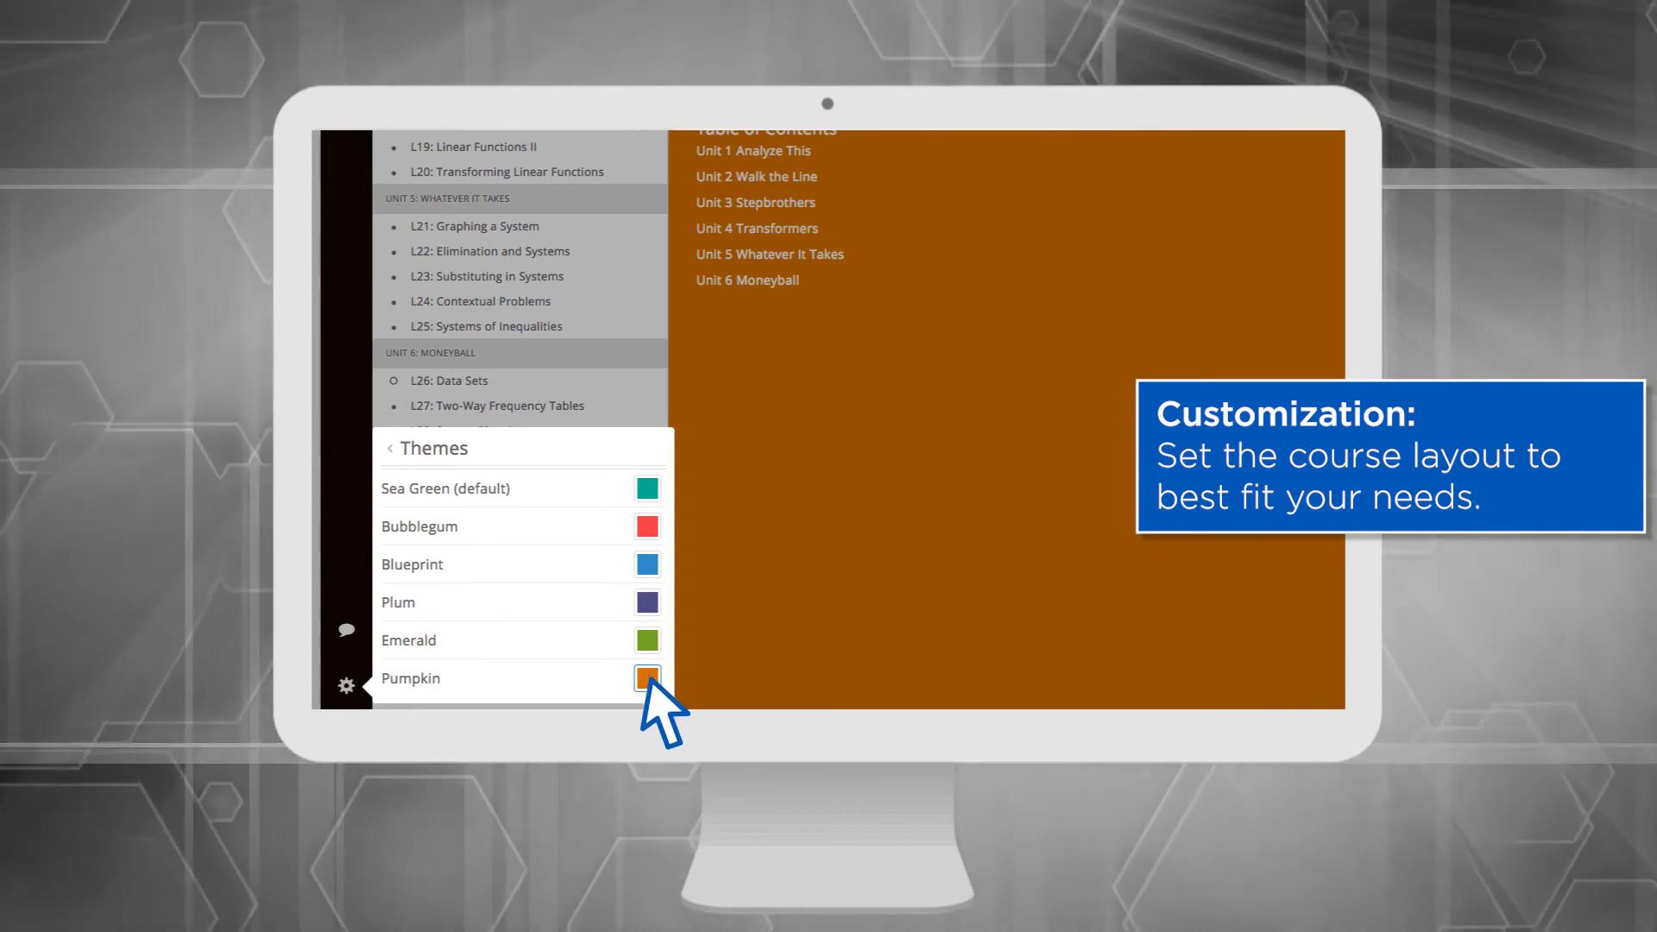
pyautogui.click(646, 487)
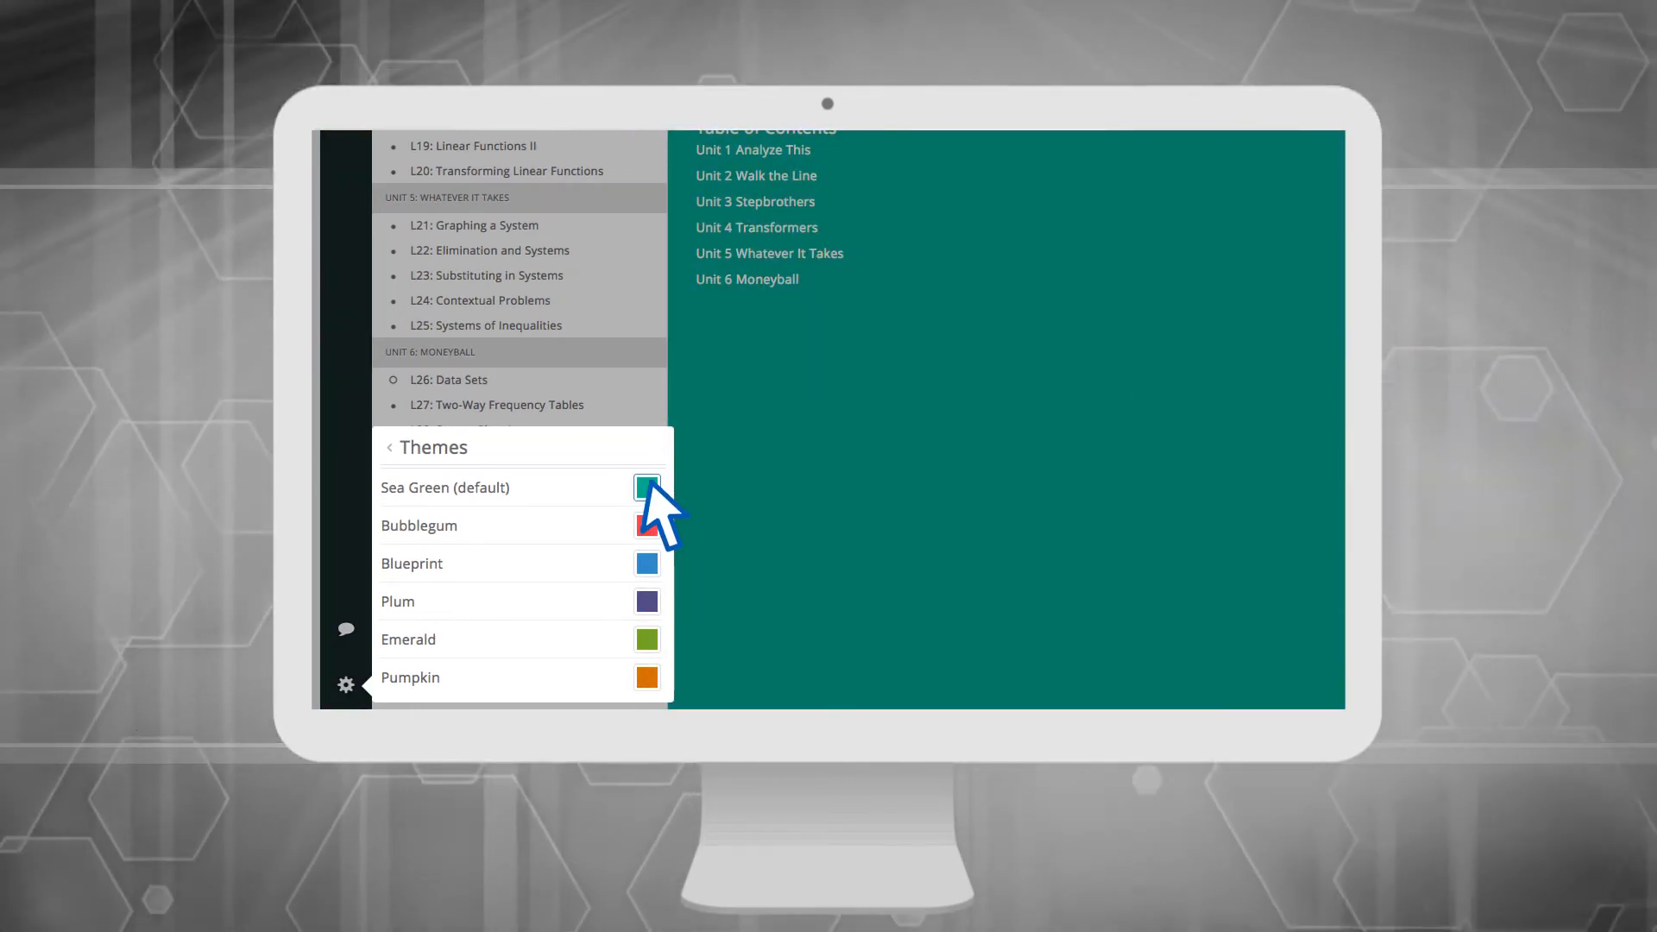
pyautogui.click(389, 448)
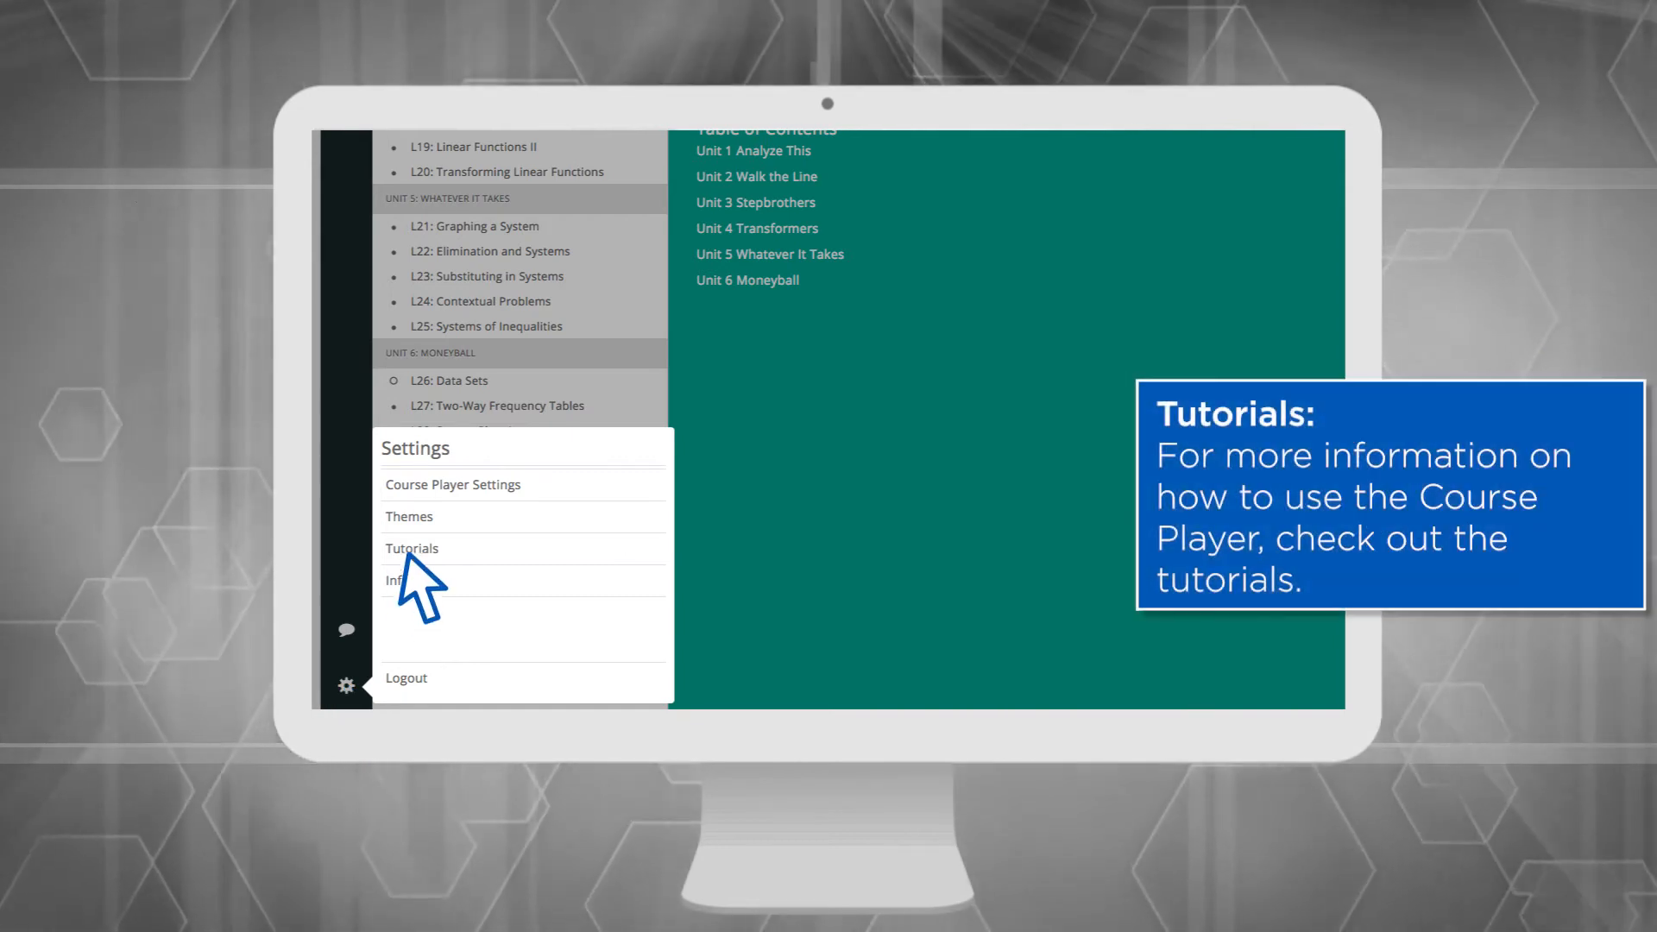
pyautogui.click(412, 547)
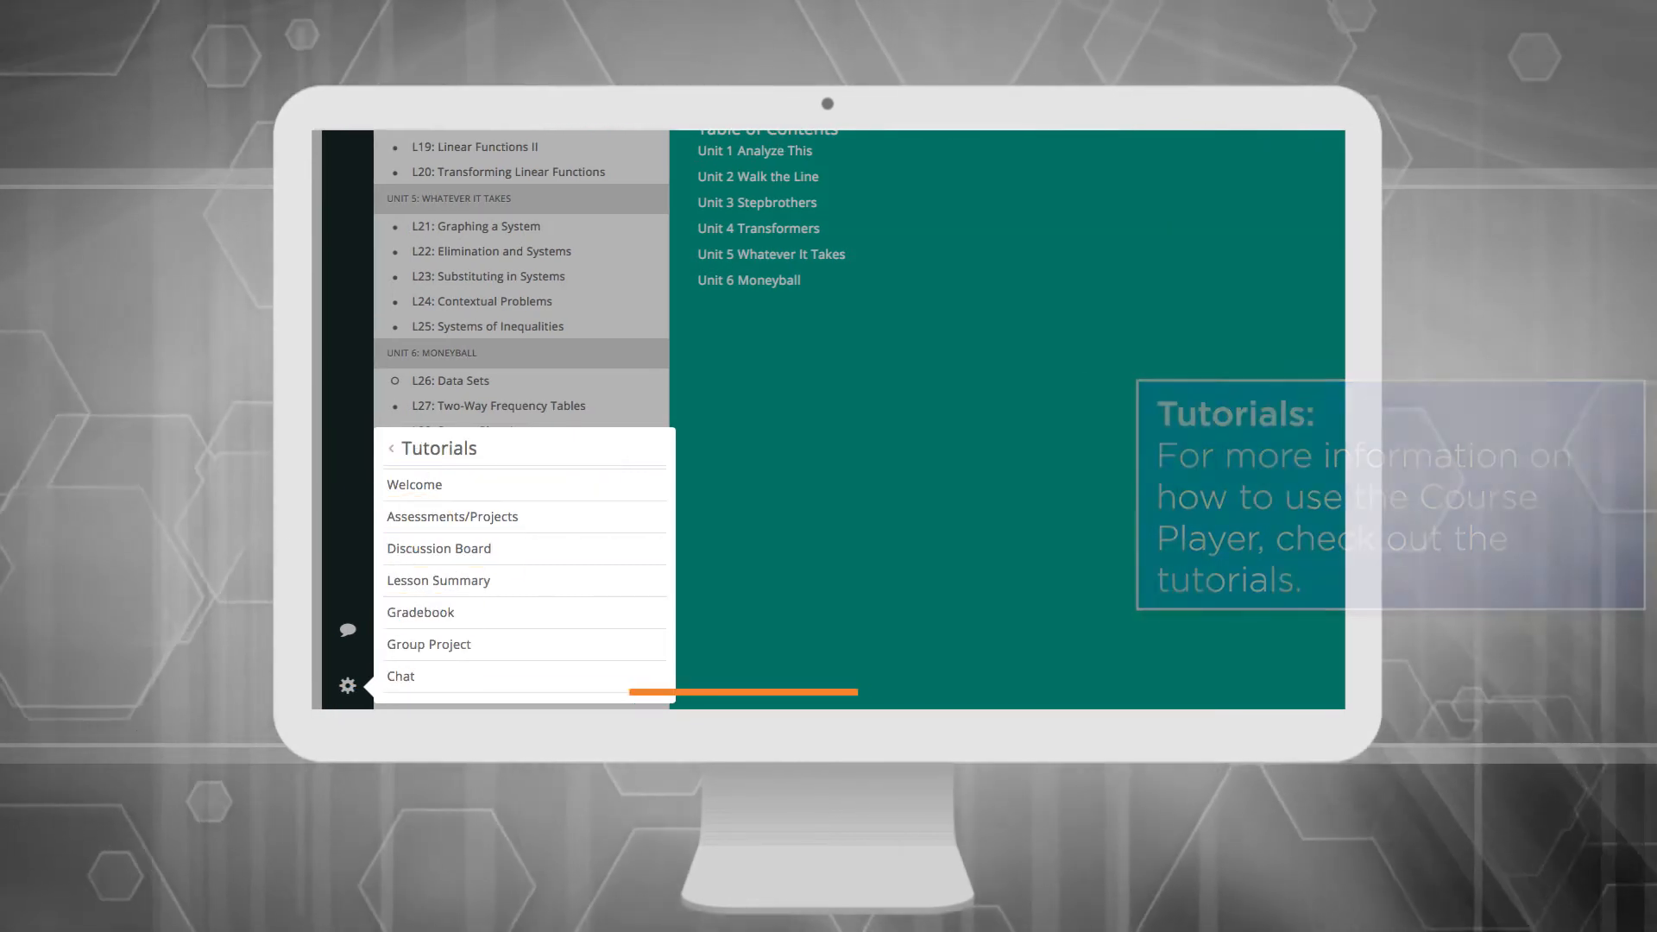